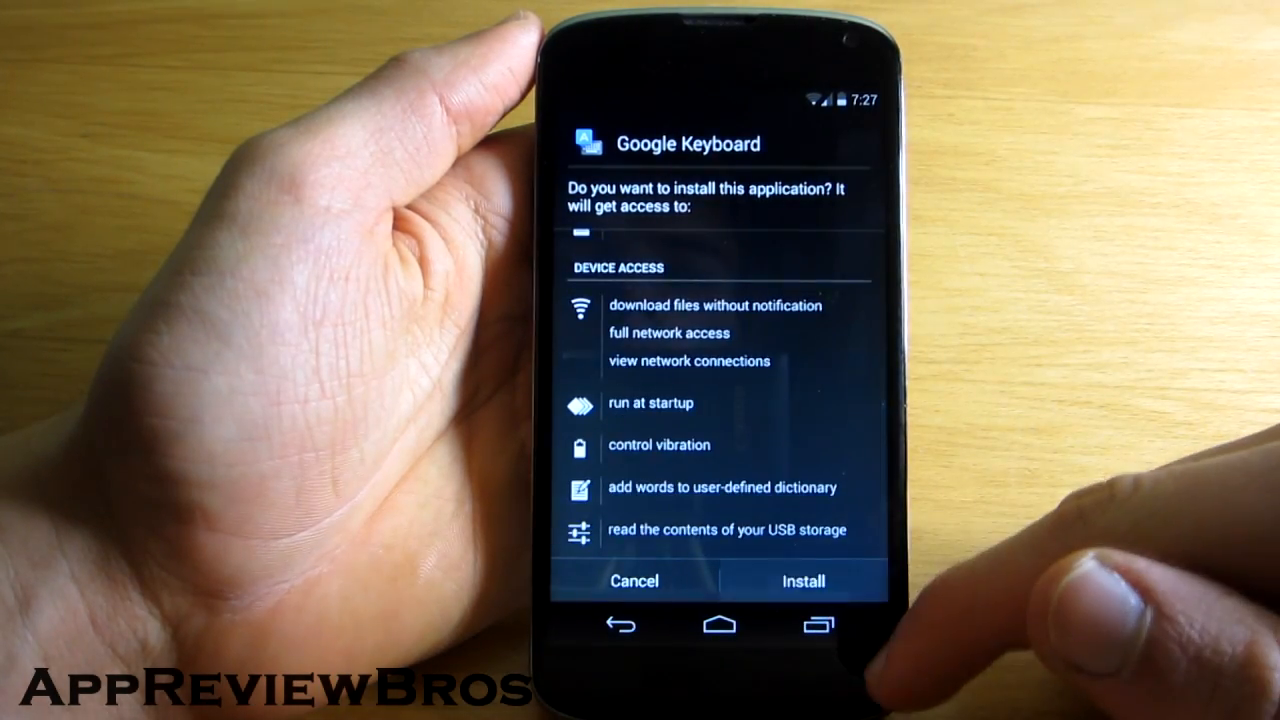
- Install Google Keyboard and launch it to its welcome screen
click(800, 581)
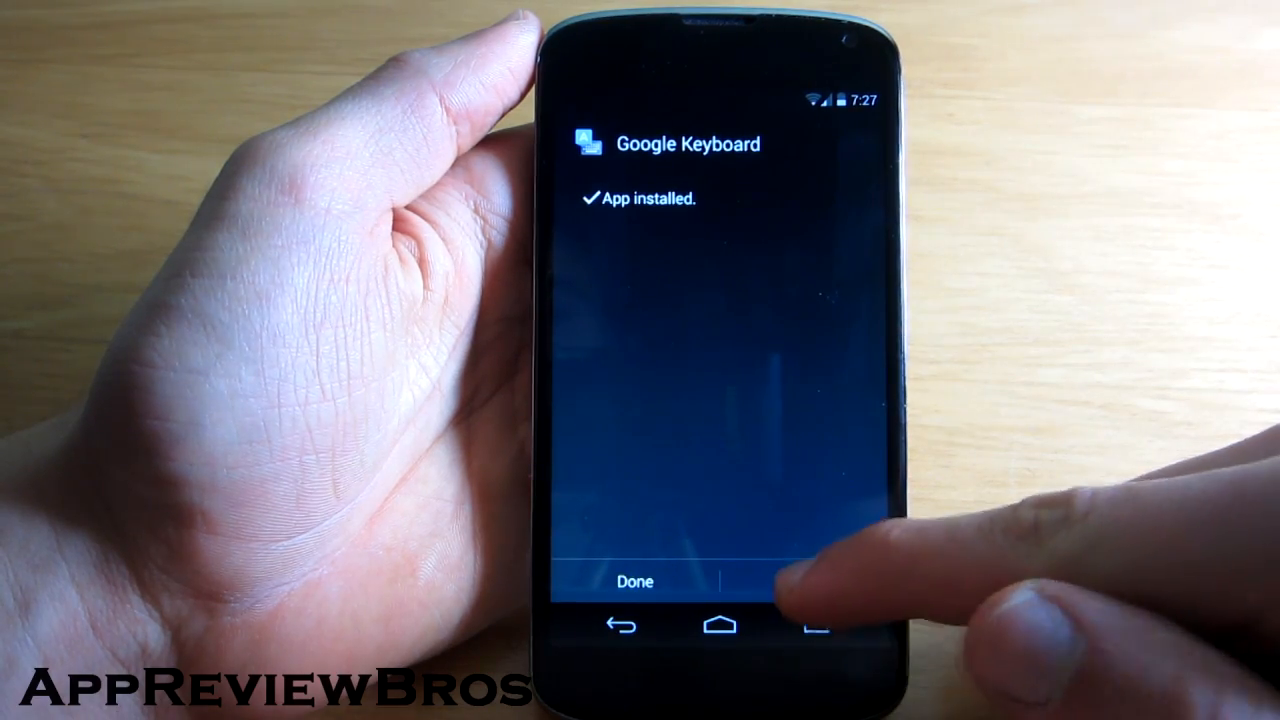
click(635, 581)
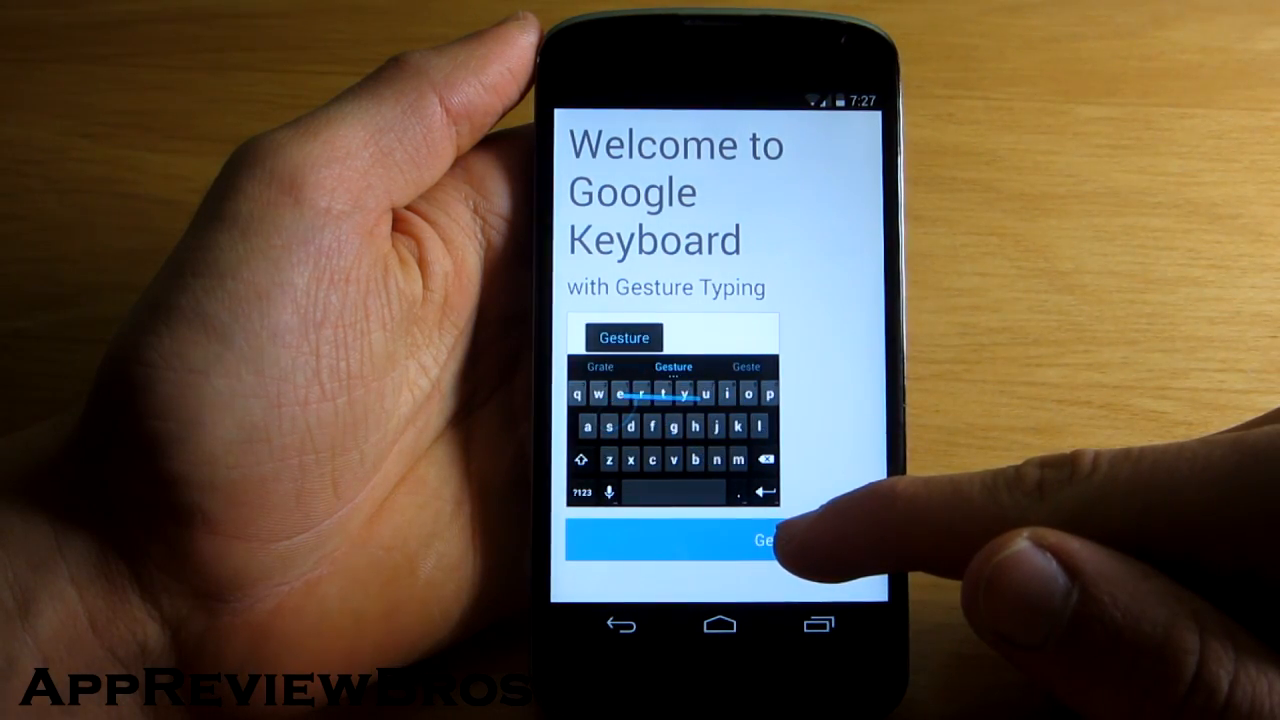
- Tick Google Keyboard in Language & input, return to setup, and finish it
click(700, 540)
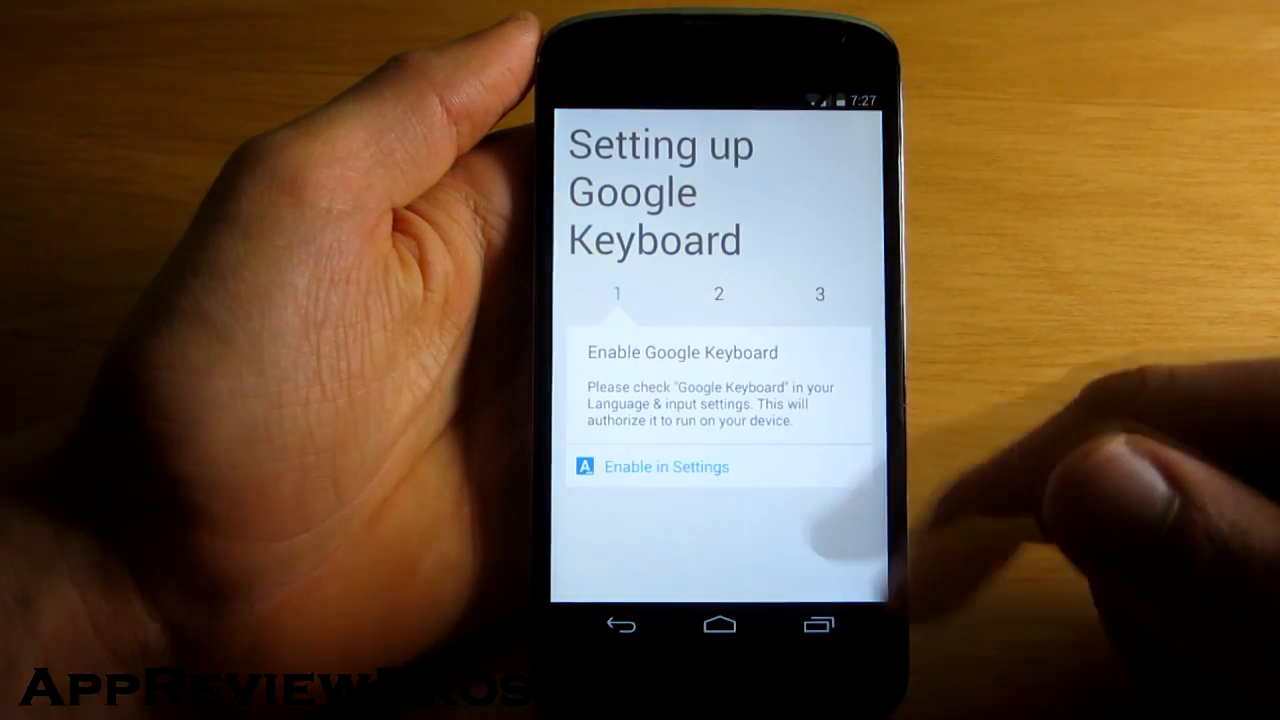
click(665, 467)
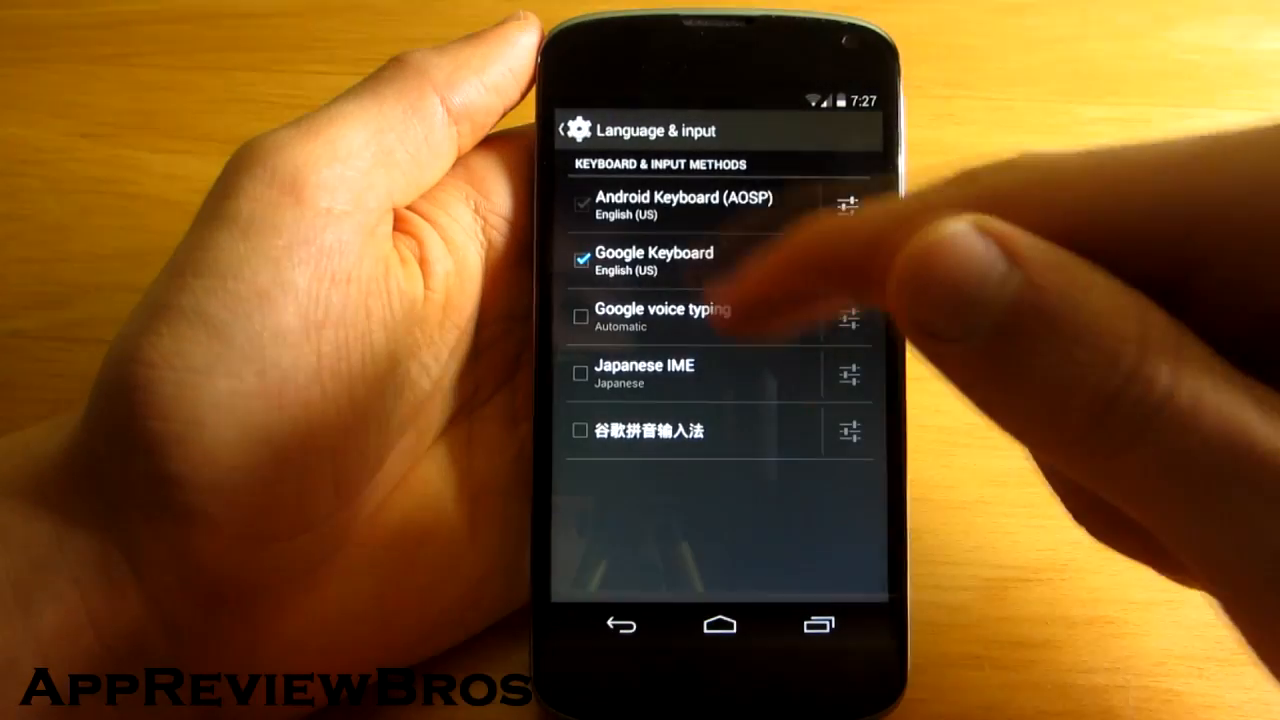
click(650, 262)
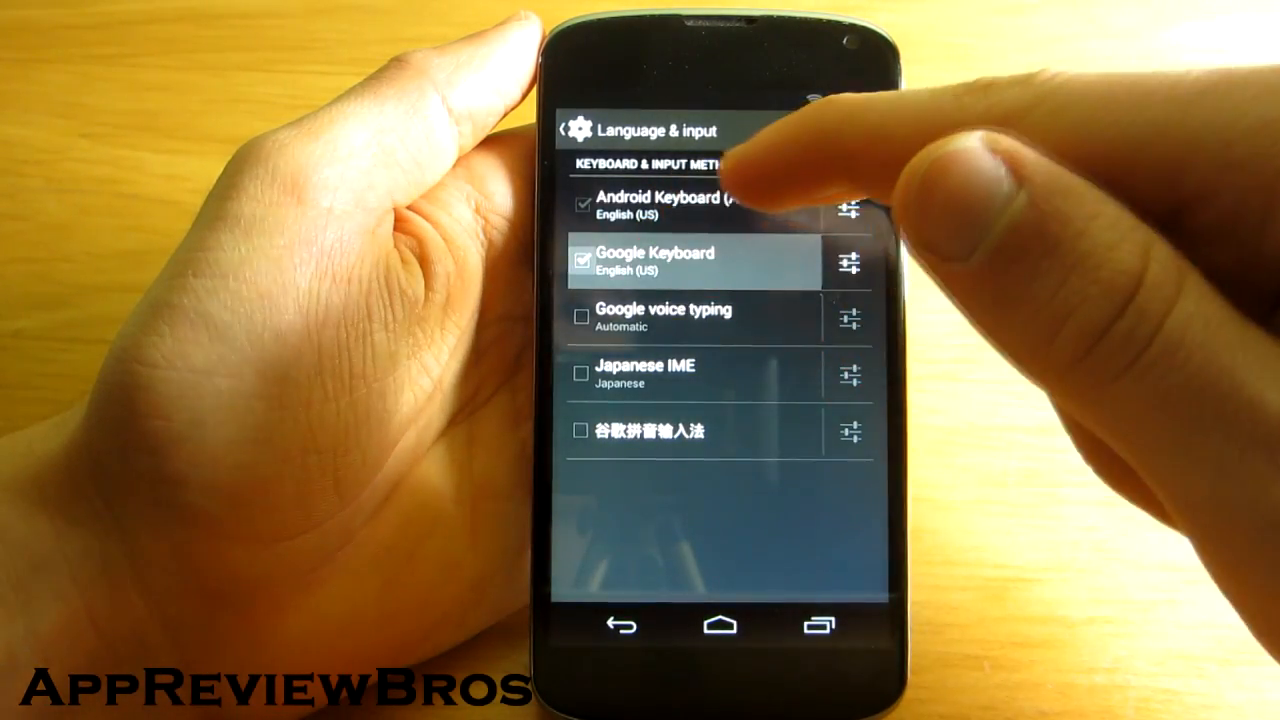
click(655, 262)
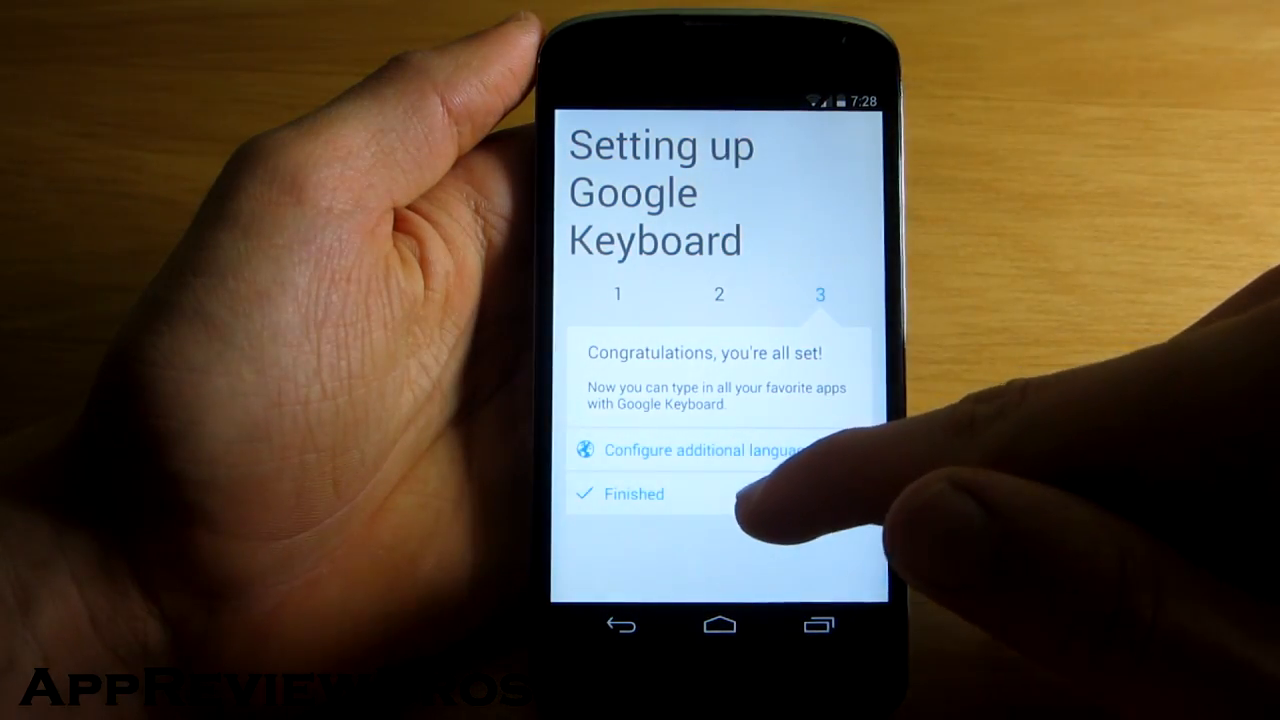
click(635, 493)
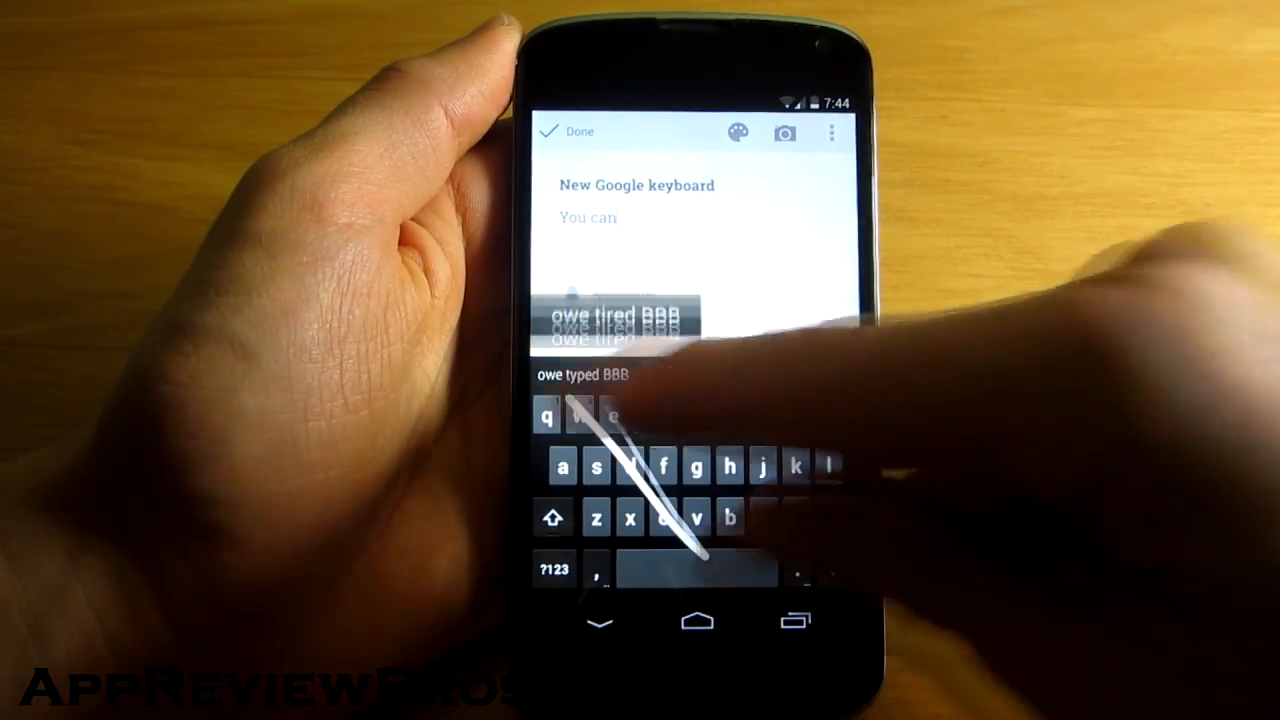
- Swipe-type words including 'lifting' and enter 'type' in the Keep note body
drag(560, 420, 840, 480)
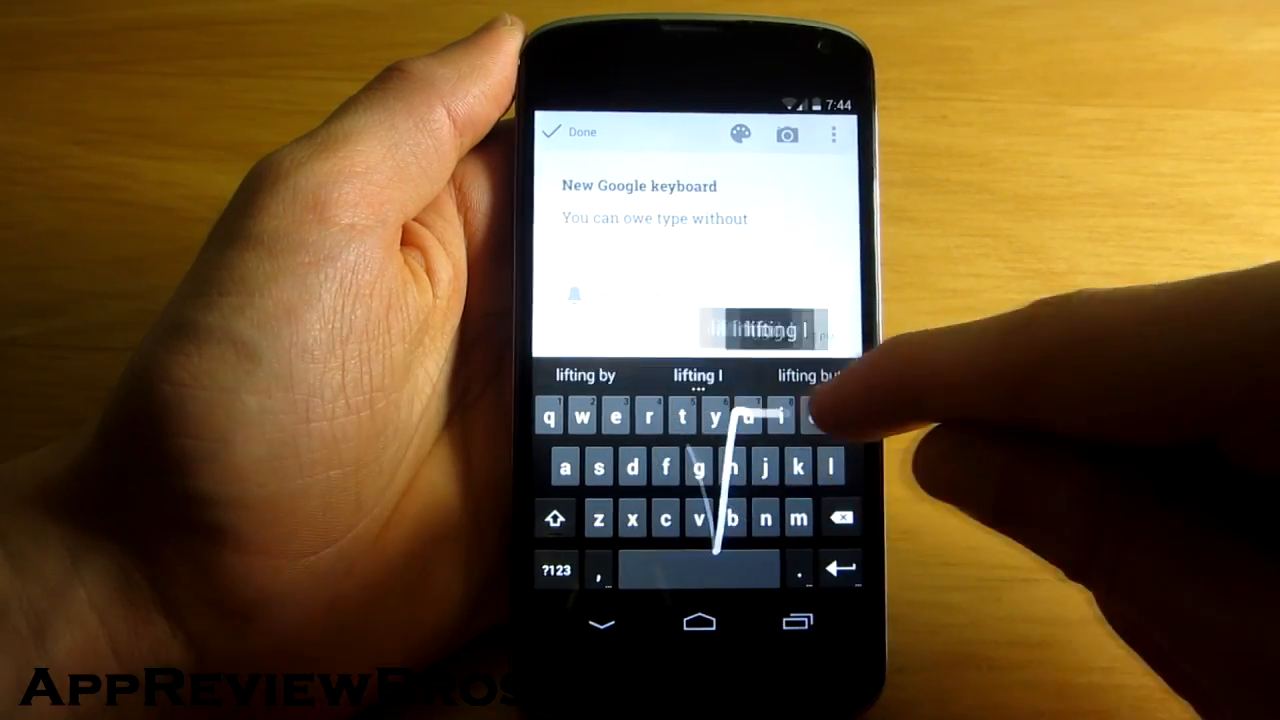
drag(760, 410, 700, 470)
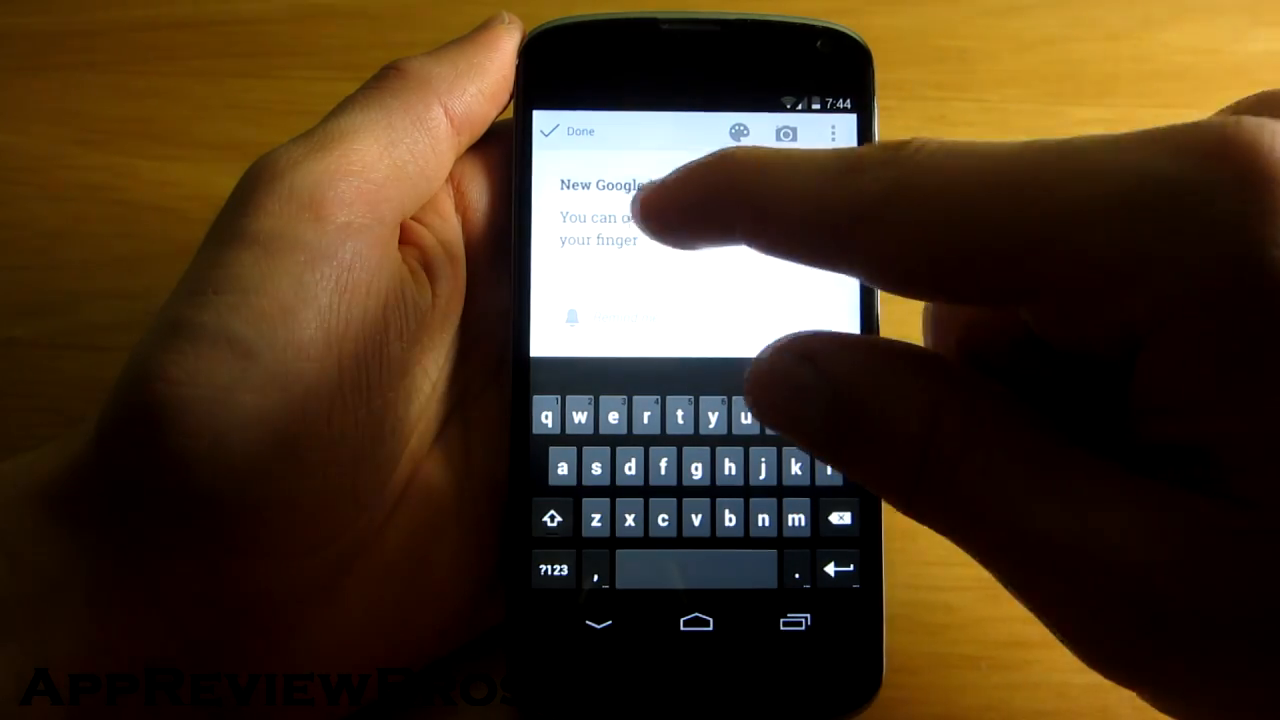
text(type without lifting up)
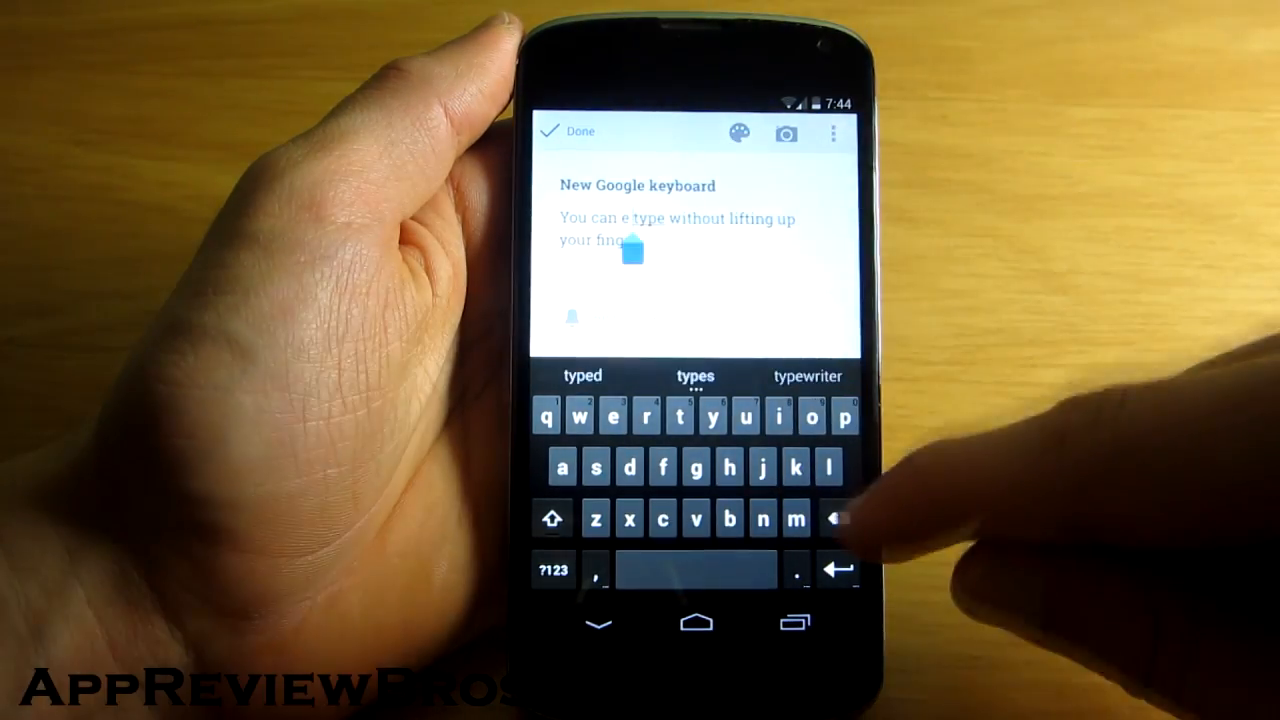